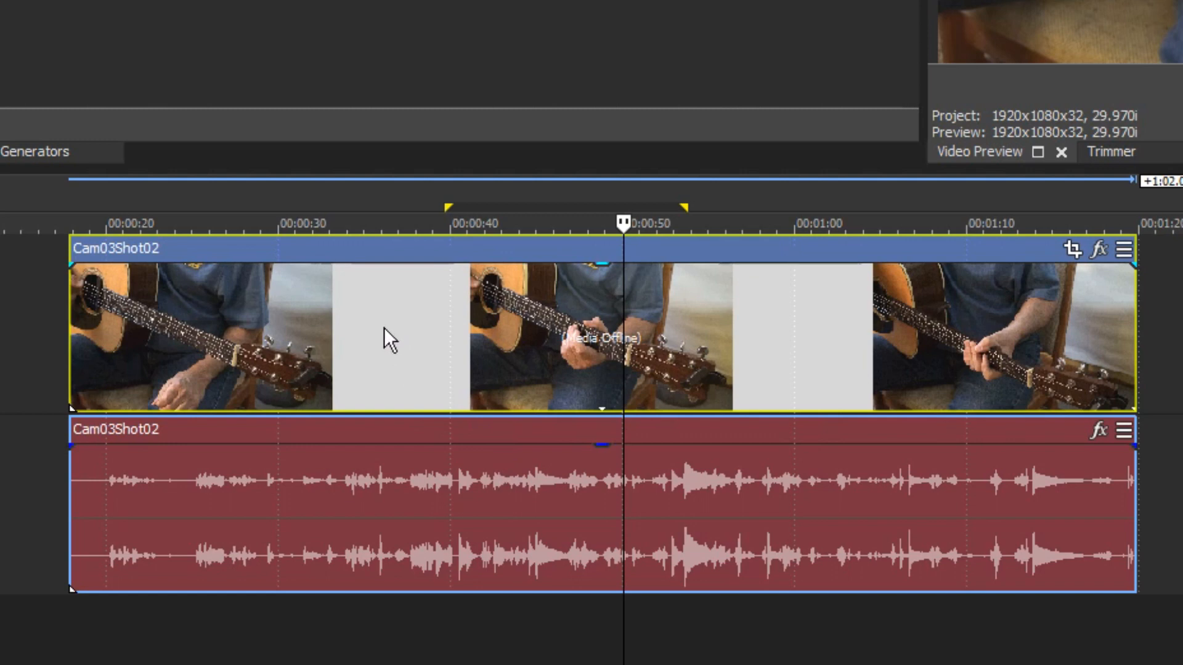
mouse_move(384, 332)
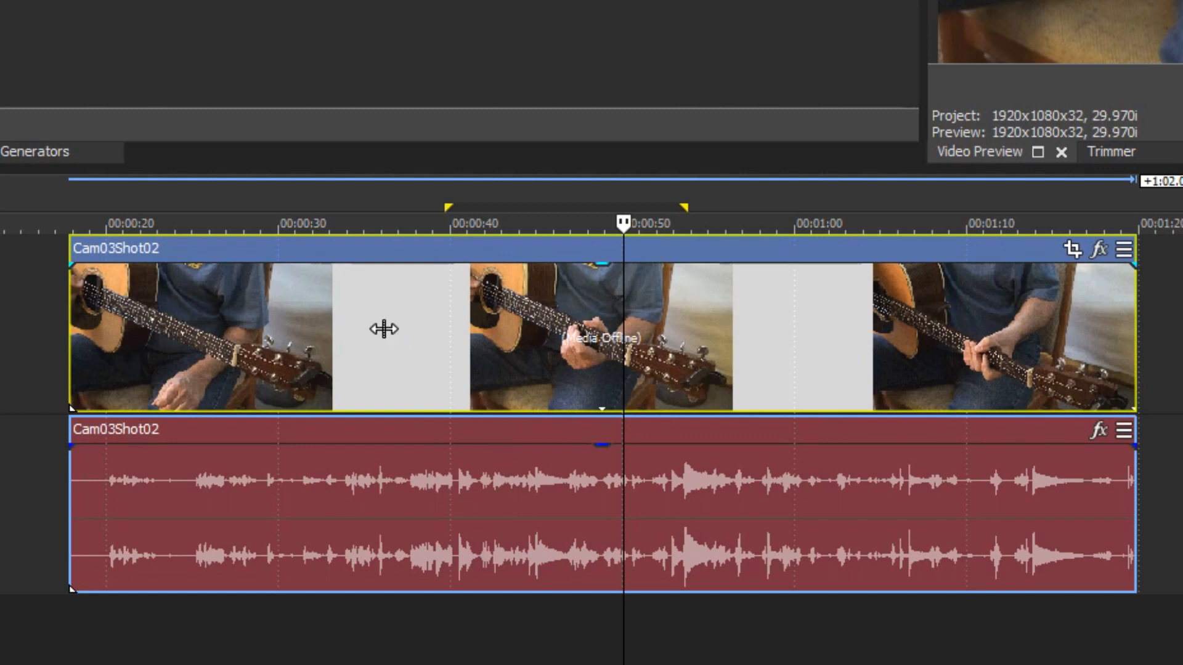
mouse_move(377, 330)
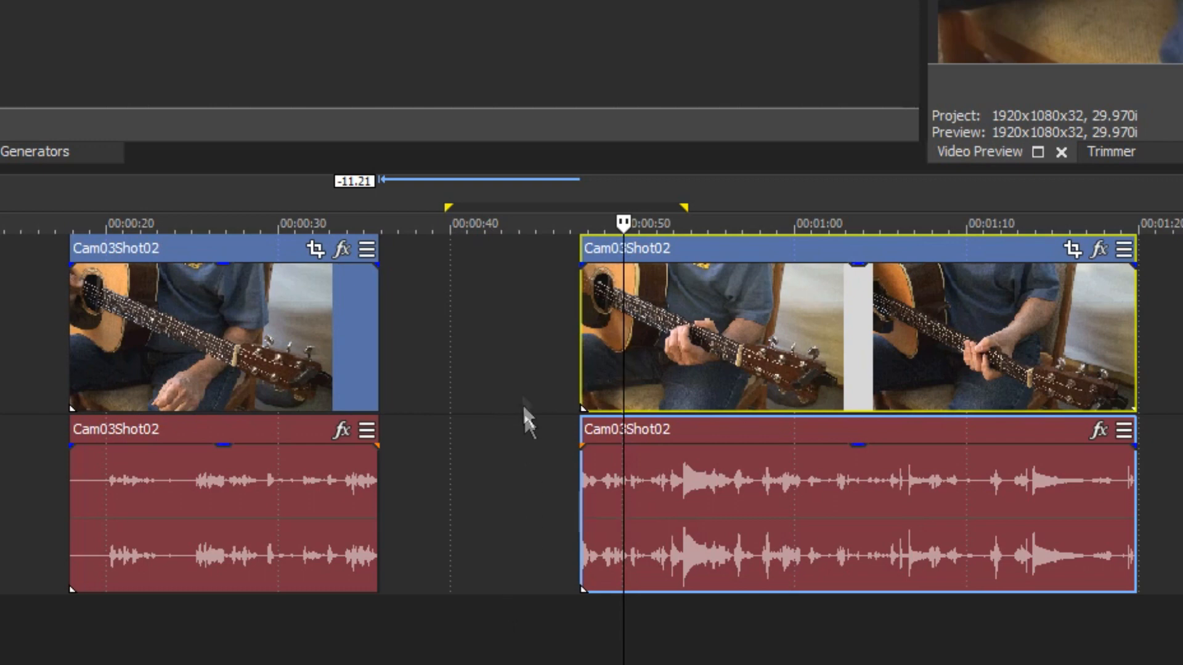
mouse_move(505, 501)
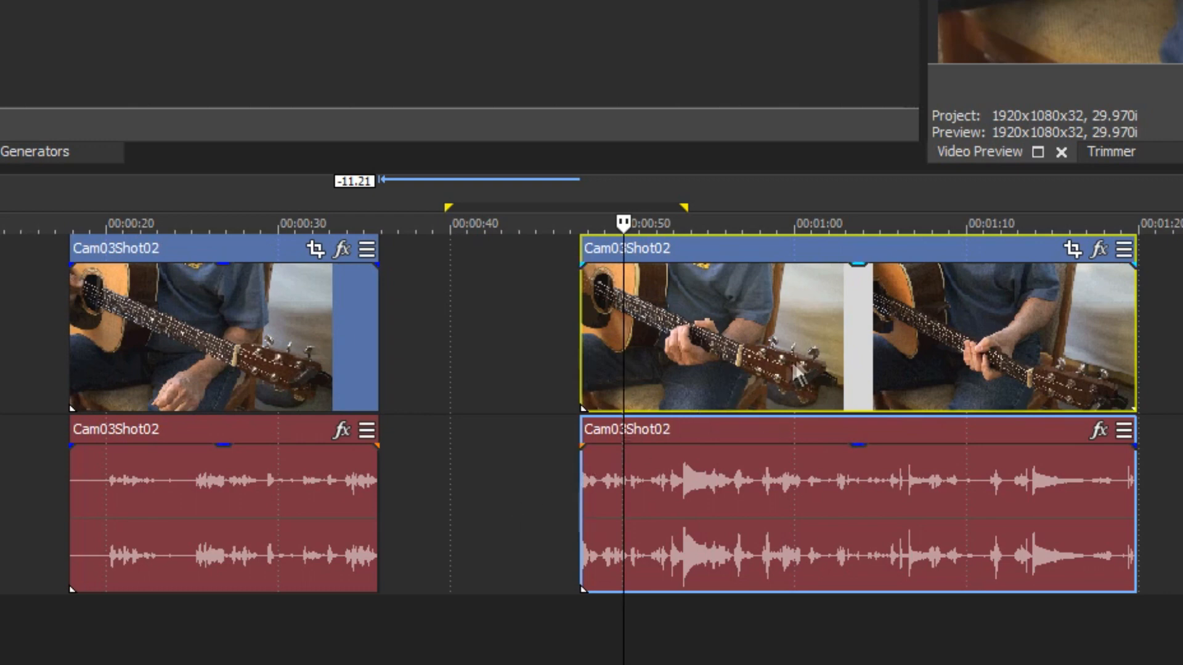
mouse_move(856, 323)
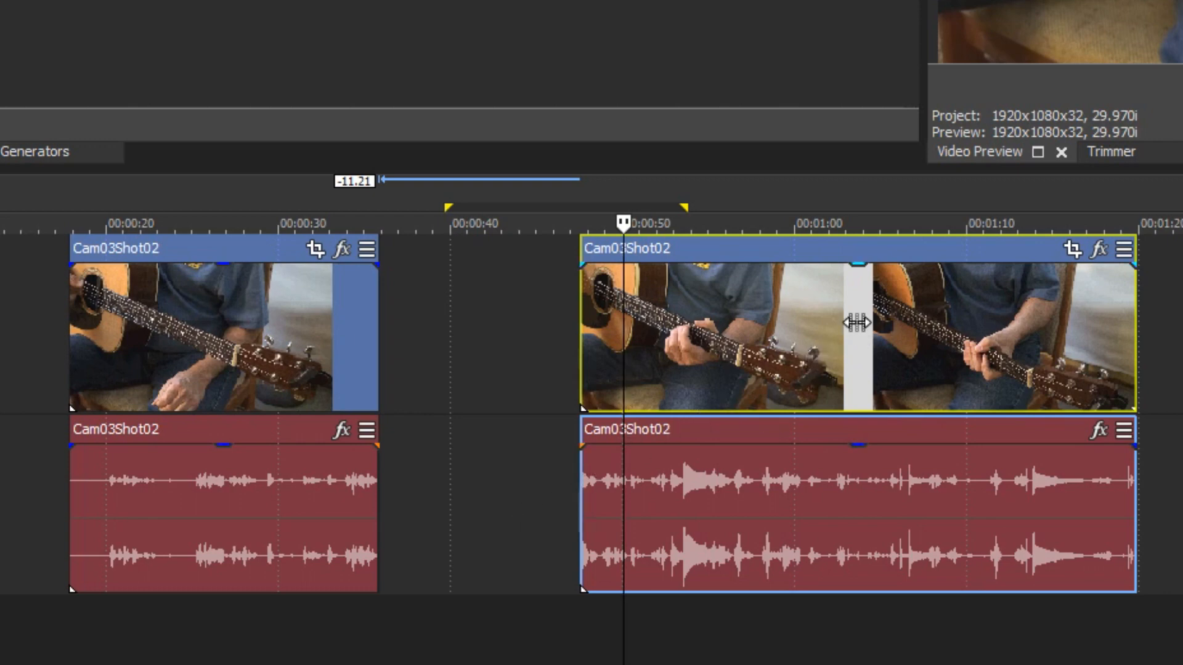
mouse_move(857, 323)
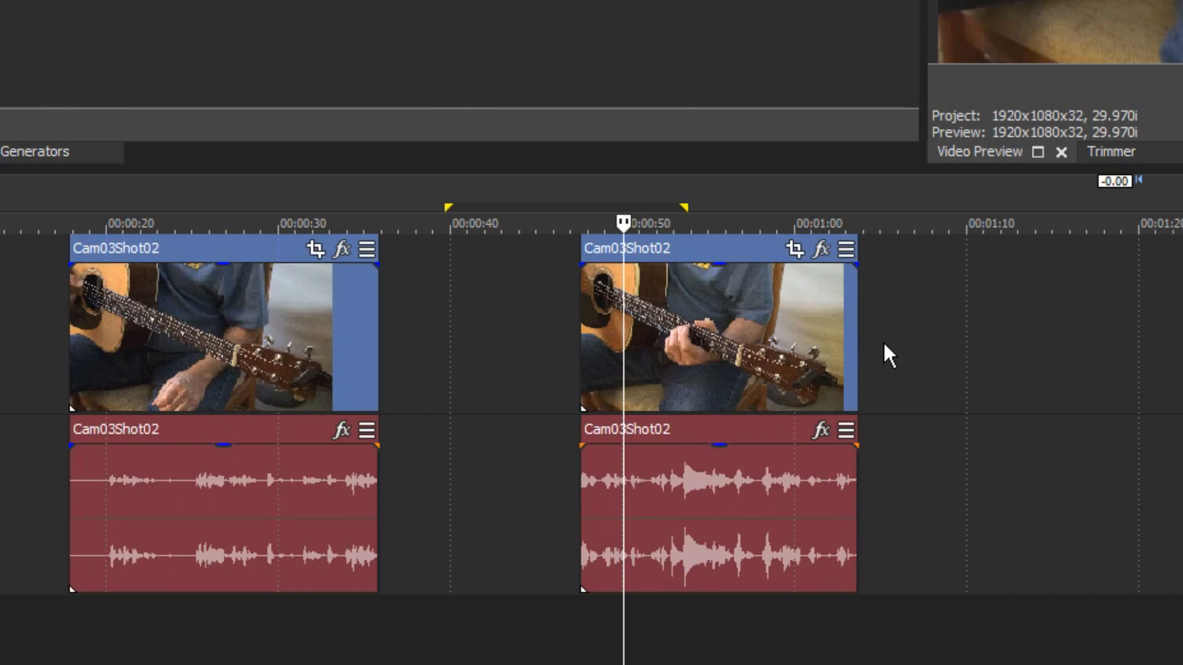
mouse_move(879, 362)
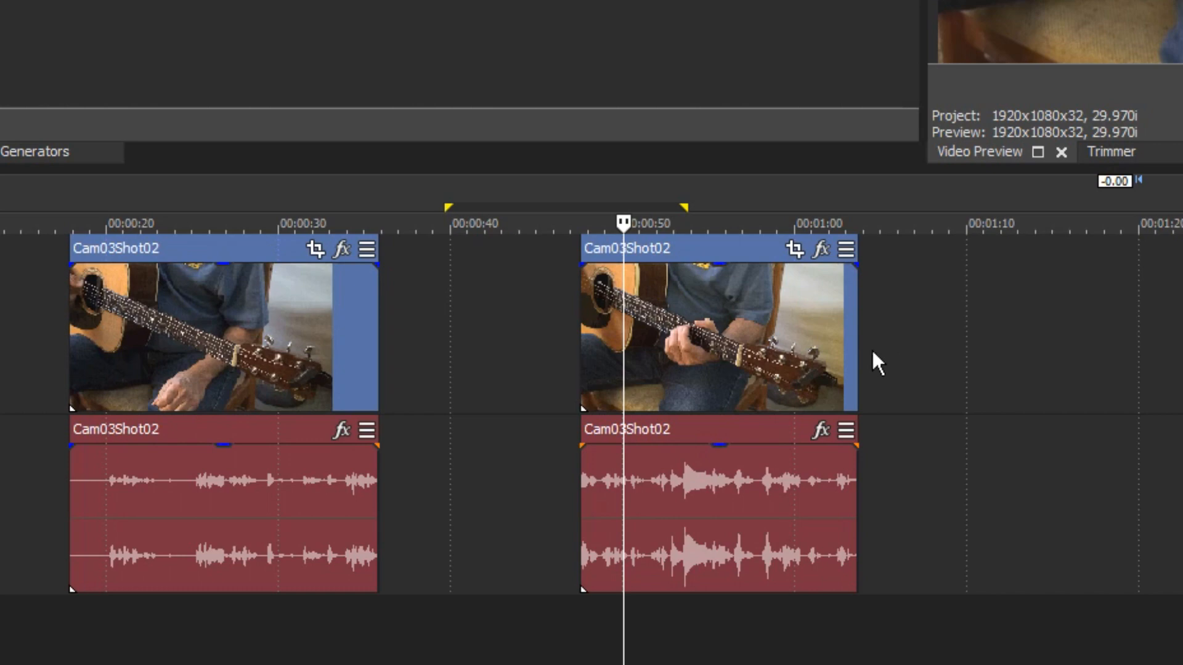